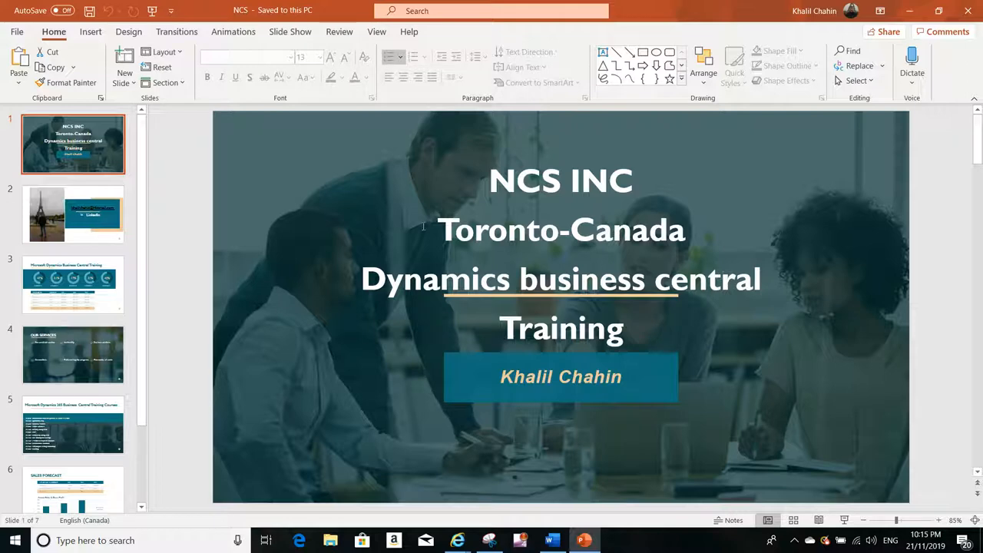
pyautogui.moveTo(137, 262)
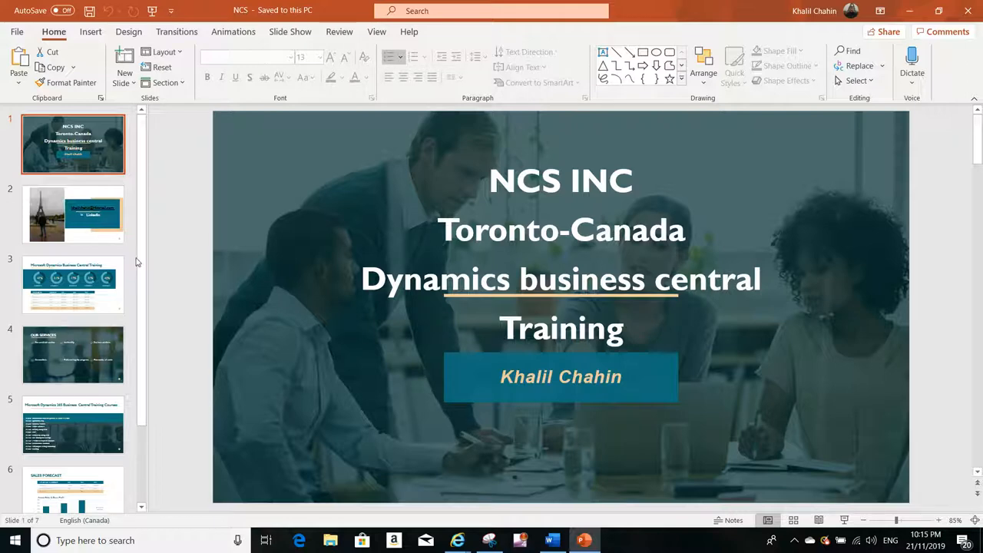
# Go to slide 2, the photo and LinkedIn slide, to present it.
pyautogui.click(73, 214)
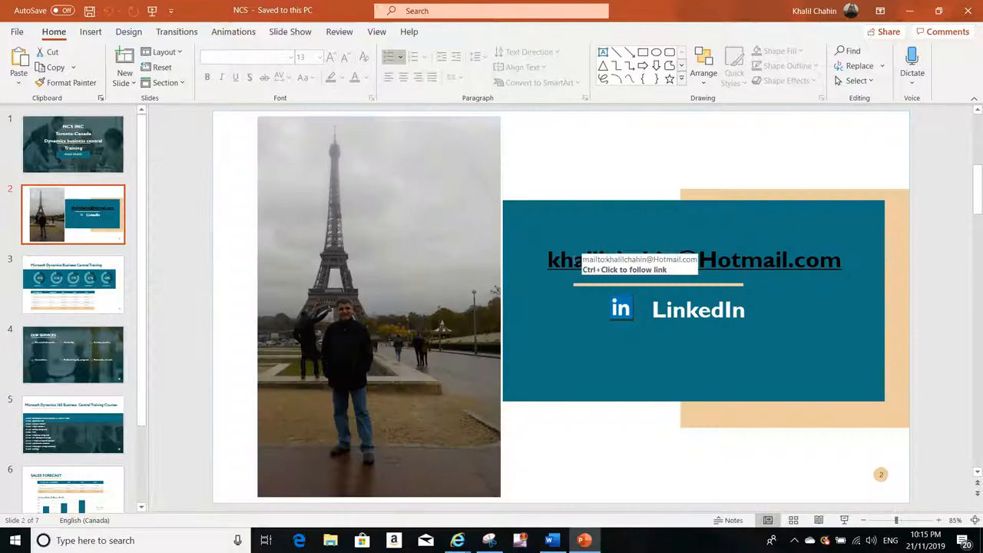
pyautogui.moveTo(887, 520)
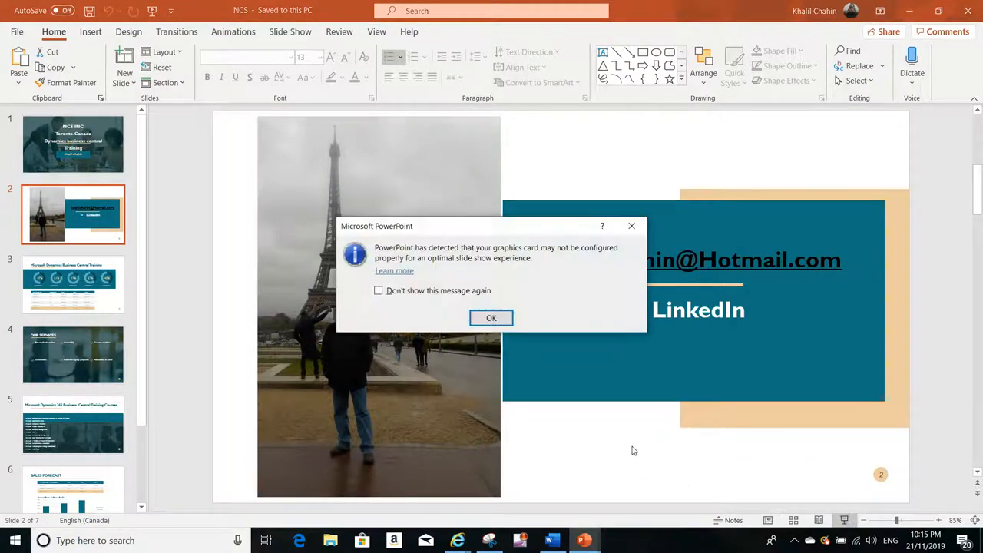
# Dismiss the graphics card warning so the slide show can run.
pyautogui.click(492, 318)
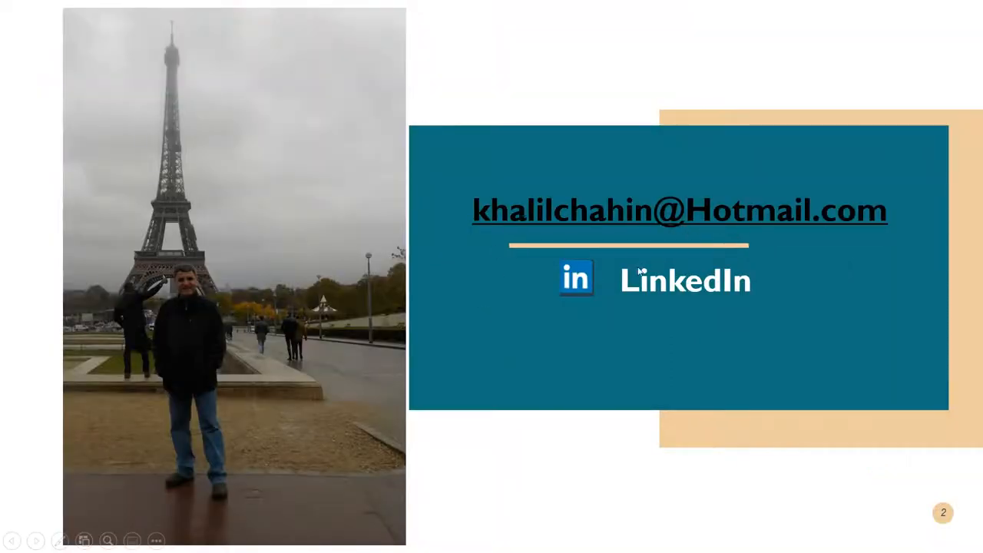
pyautogui.moveTo(719, 315)
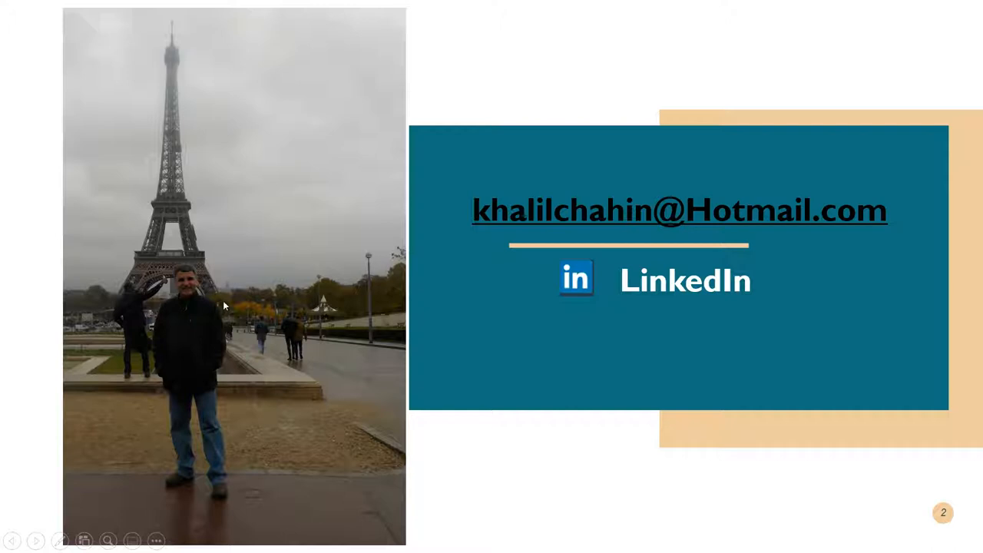
pyautogui.moveTo(215, 322)
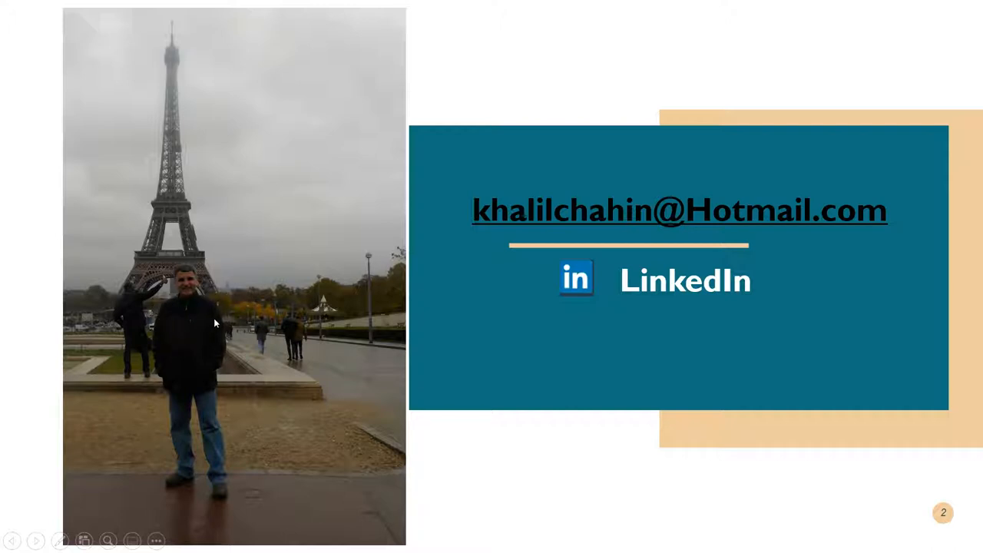
pyautogui.moveTo(234, 317)
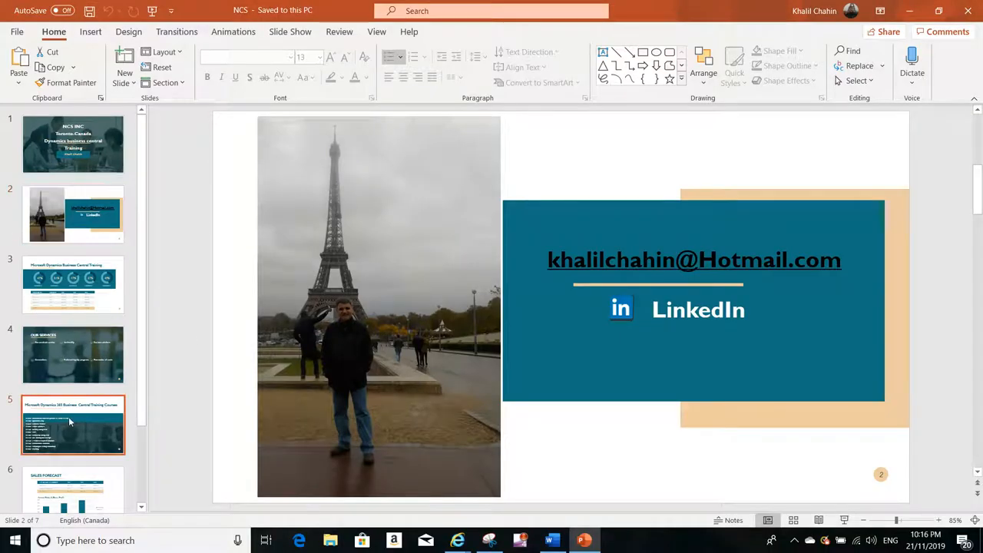
# Open slide 5 and highlight the Relationship Management course text.
pyautogui.click(73, 425)
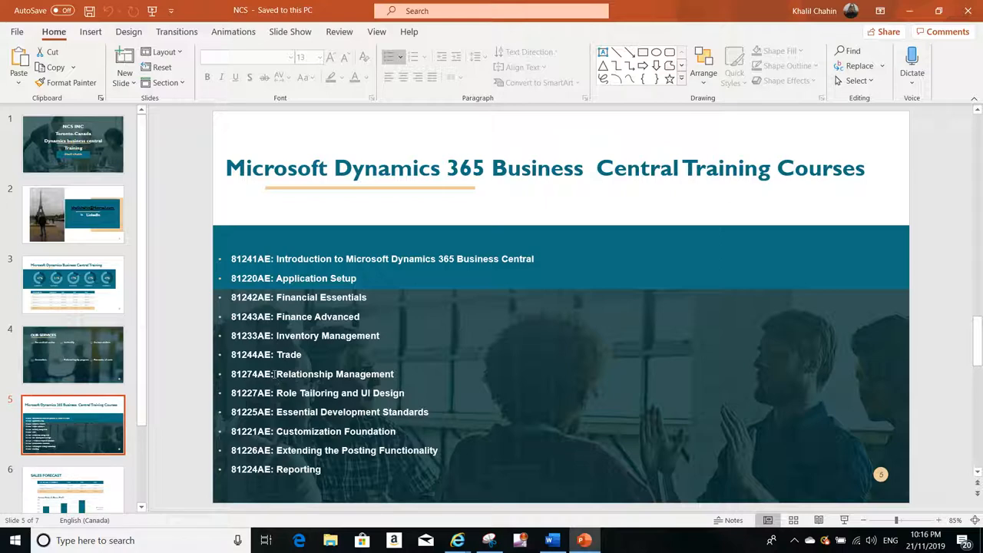
pyautogui.doubleClick(304, 374)
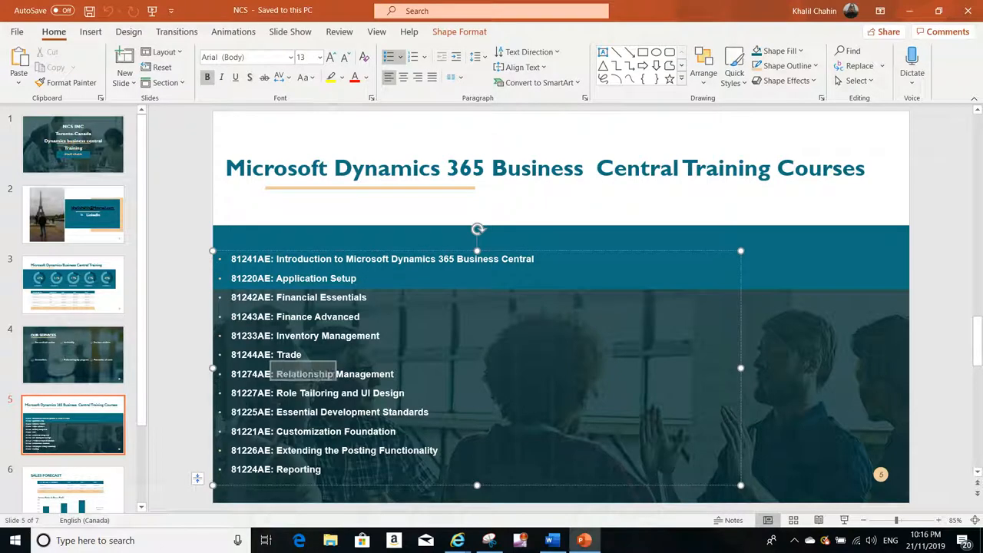
pyautogui.doubleClick(334, 374)
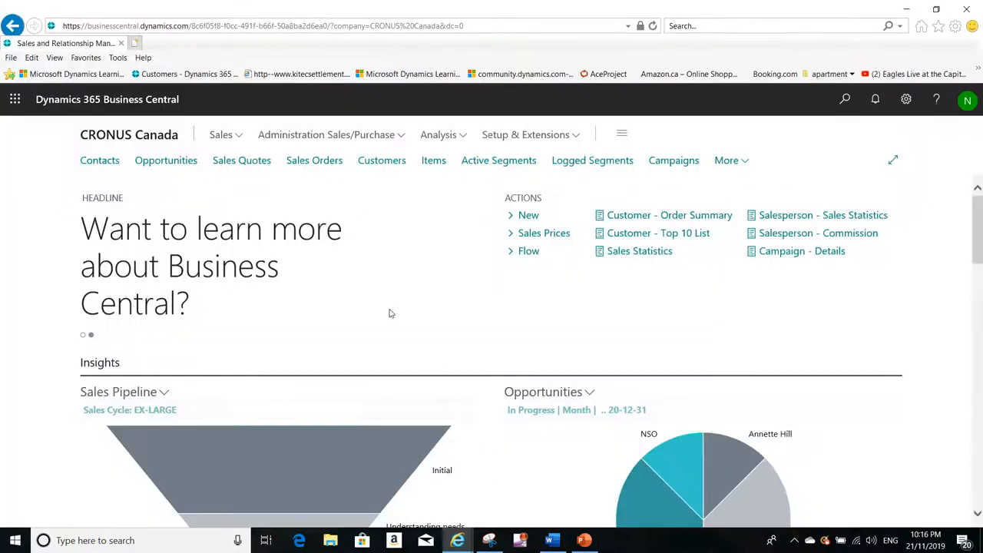
pyautogui.moveTo(356, 155)
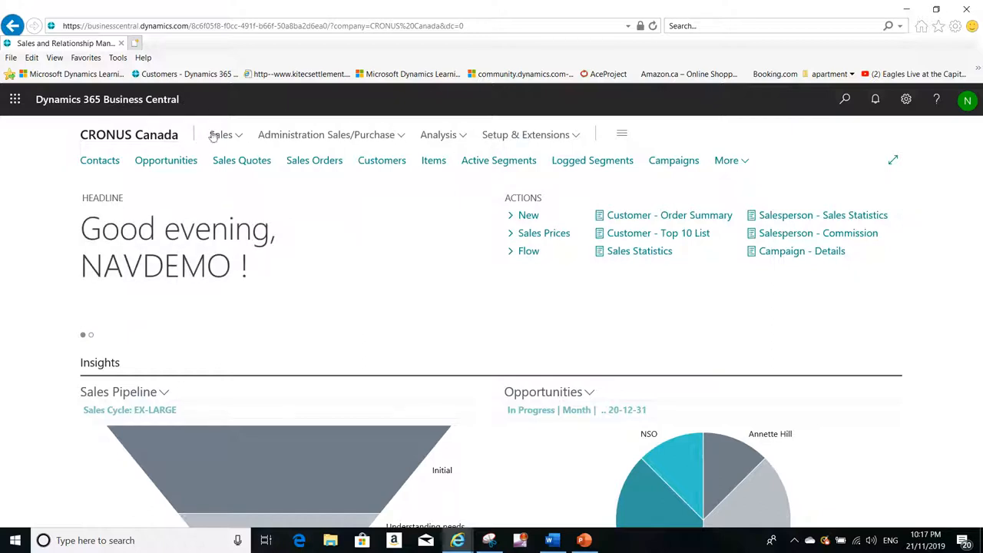
# Open Segments from the Sales area of the Role Center.
pyautogui.click(219, 134)
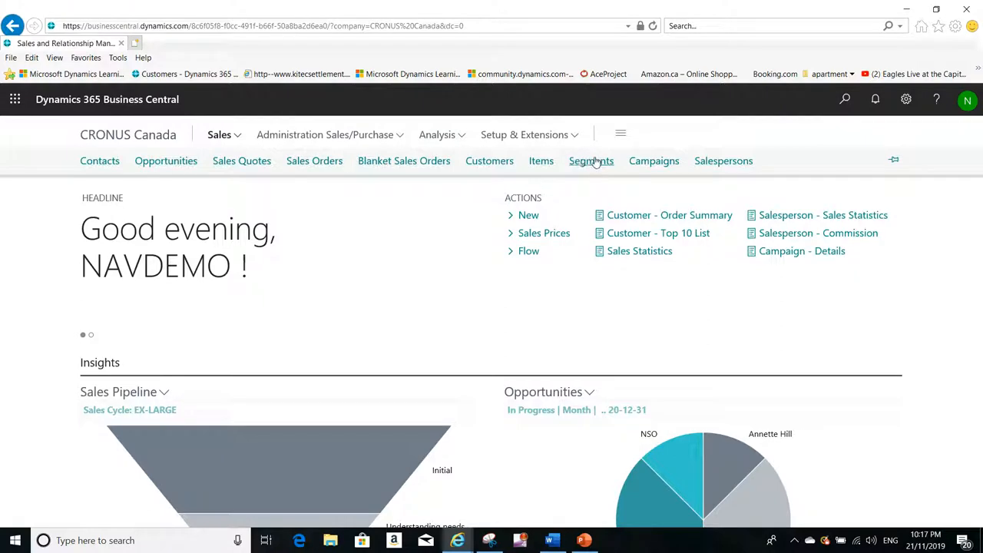
pyautogui.click(591, 160)
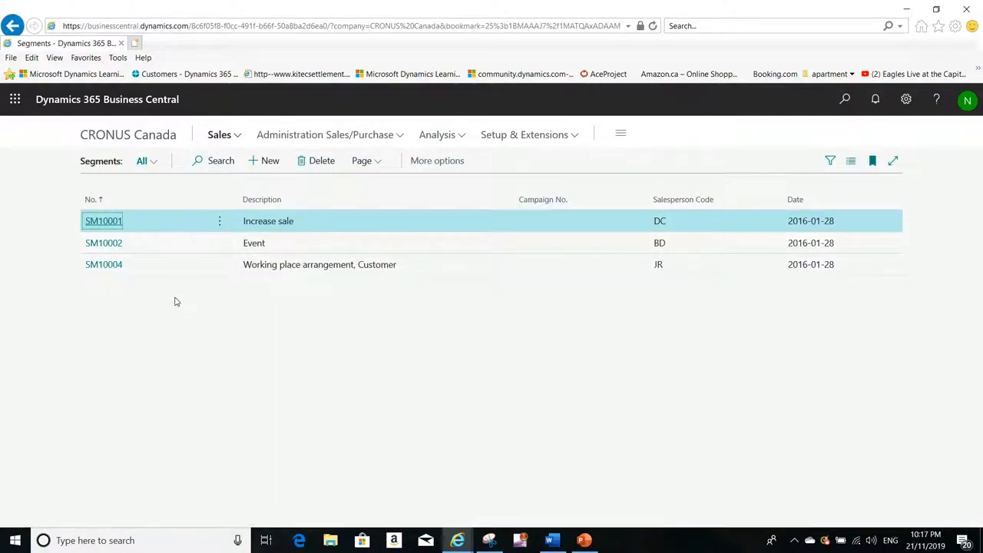
pyautogui.moveTo(178, 300)
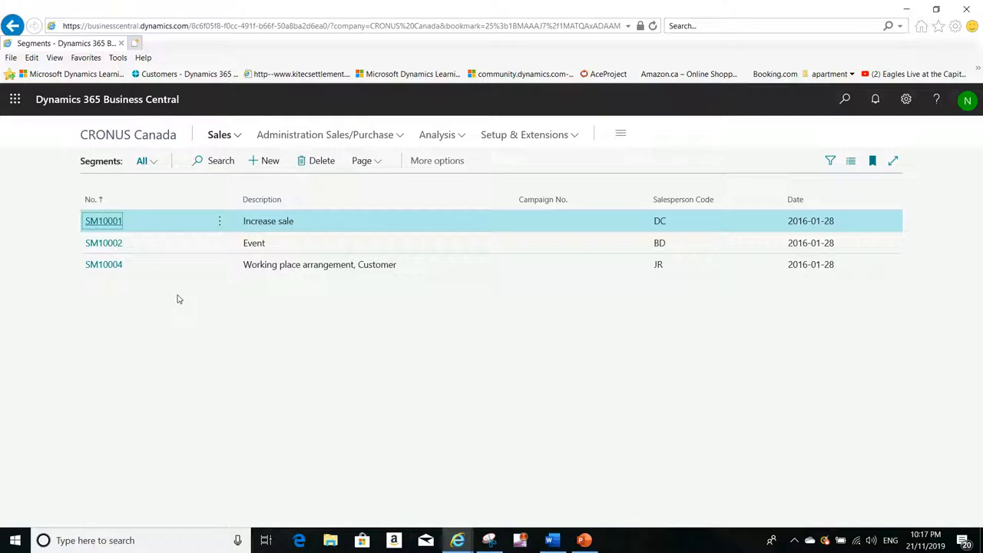
pyautogui.moveTo(201, 219)
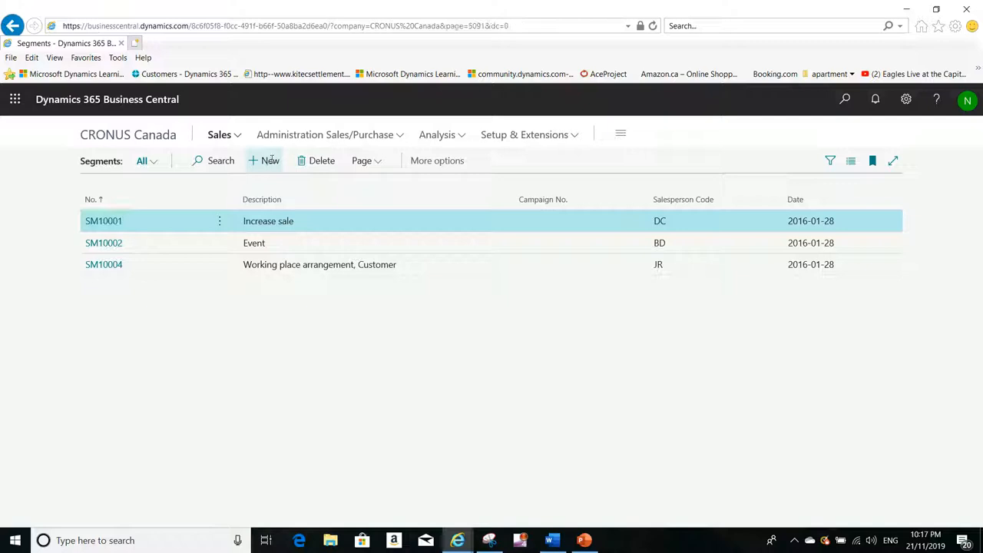
# Create new segment SM00005 with description 'CA Segment' and save it.
pyautogui.click(270, 161)
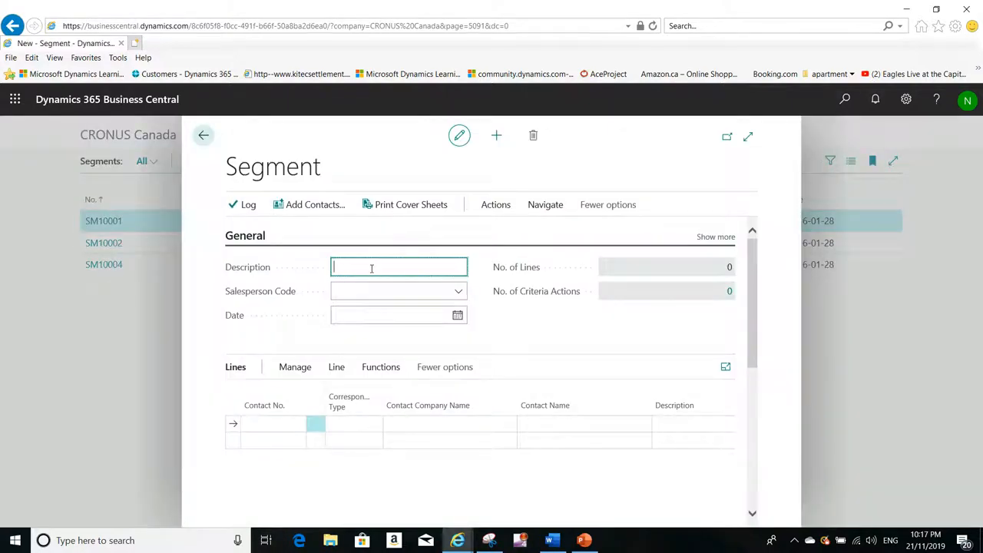
pyautogui.write('C')
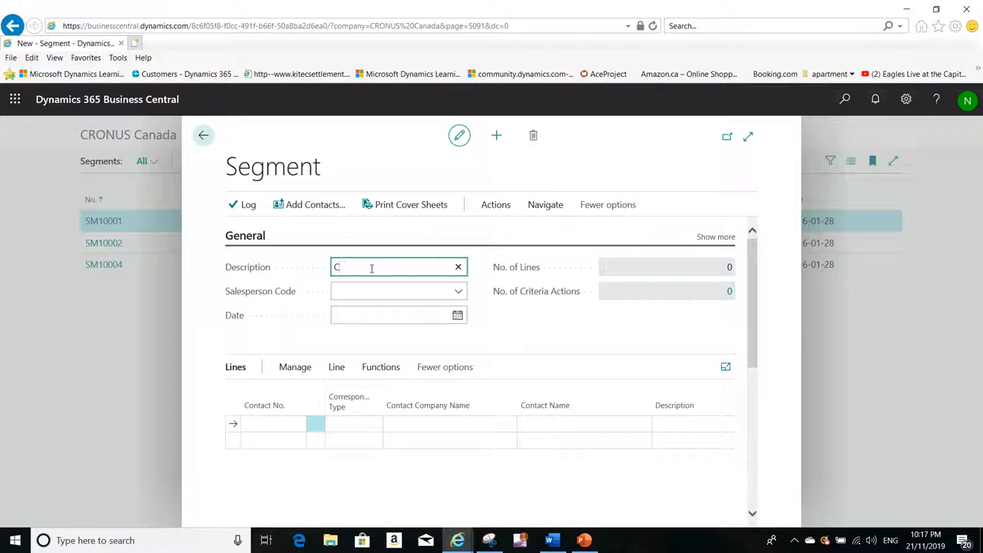
pyautogui.write('A Seg')
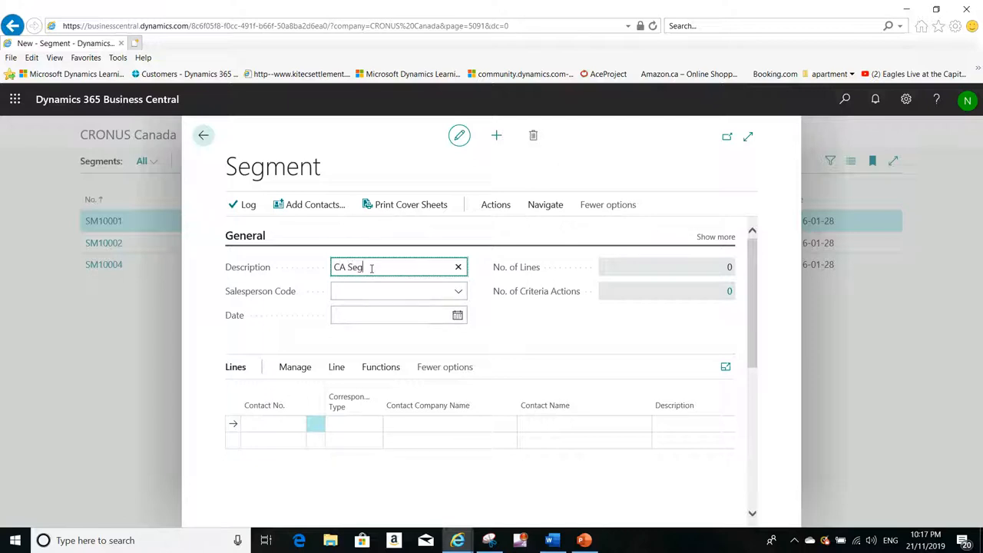
pyautogui.write('ment')
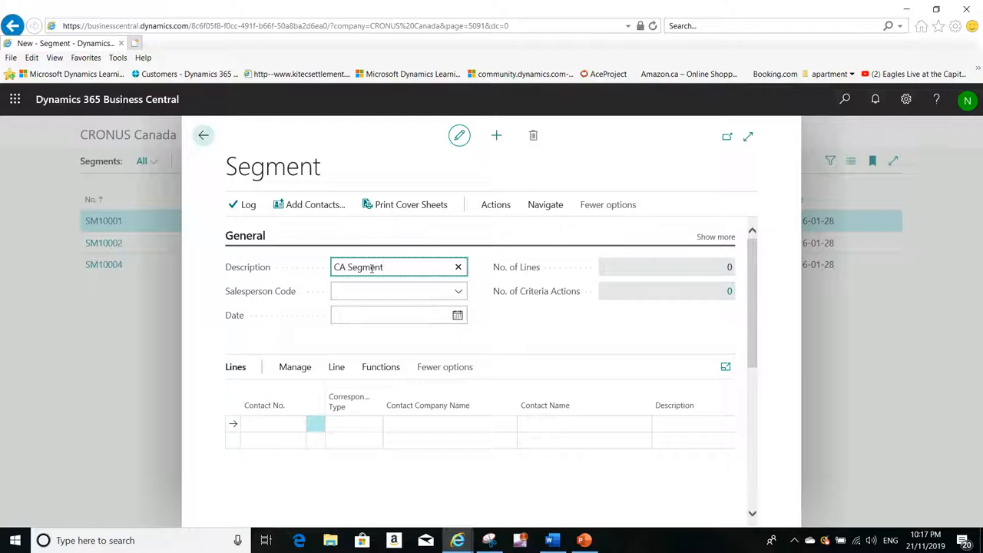
pyautogui.click(382, 291)
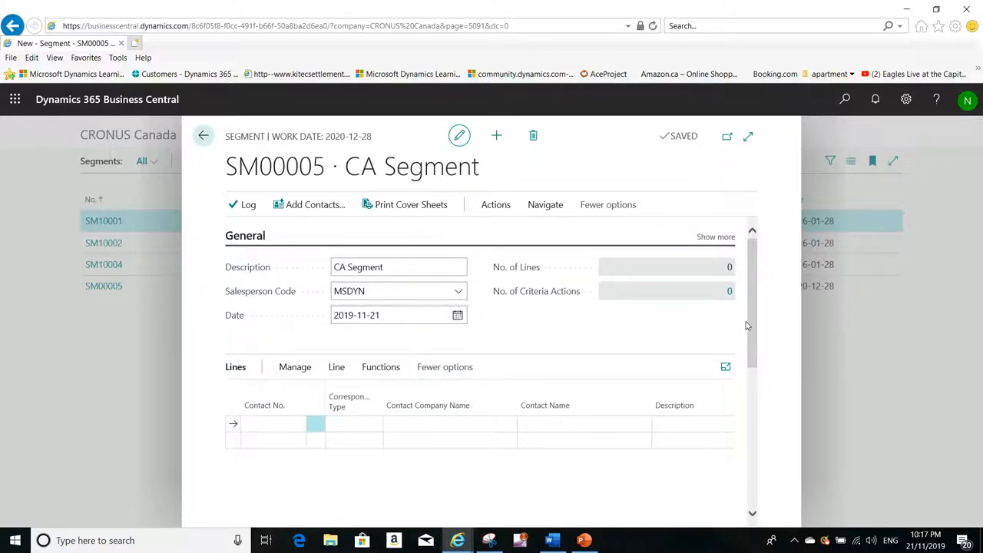
pyautogui.scroll(-3)
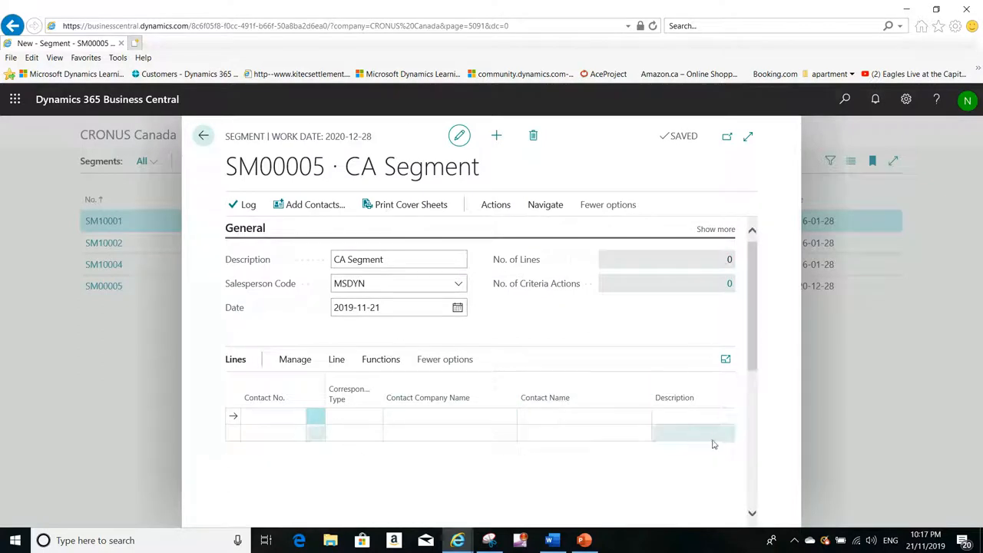
pyautogui.click(273, 416)
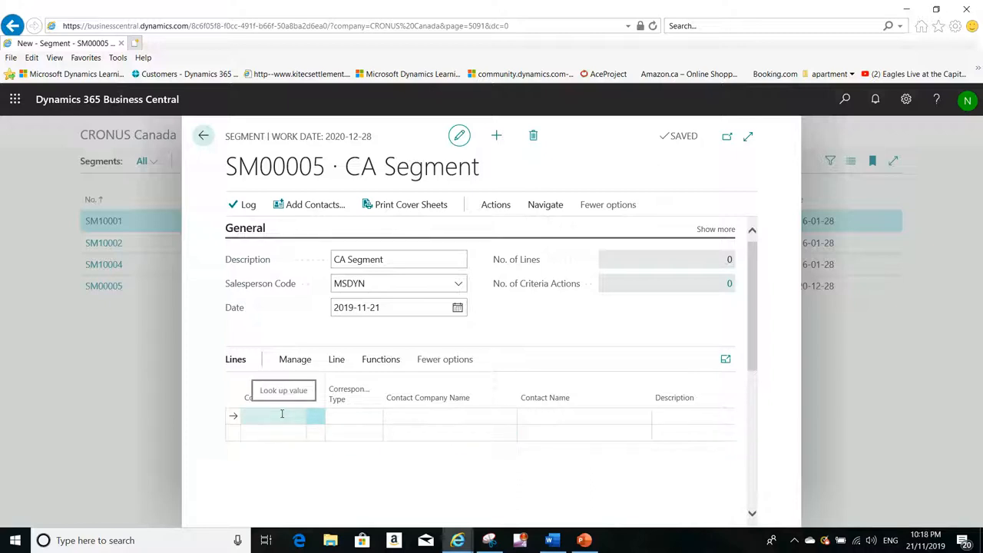
pyautogui.click(282, 416)
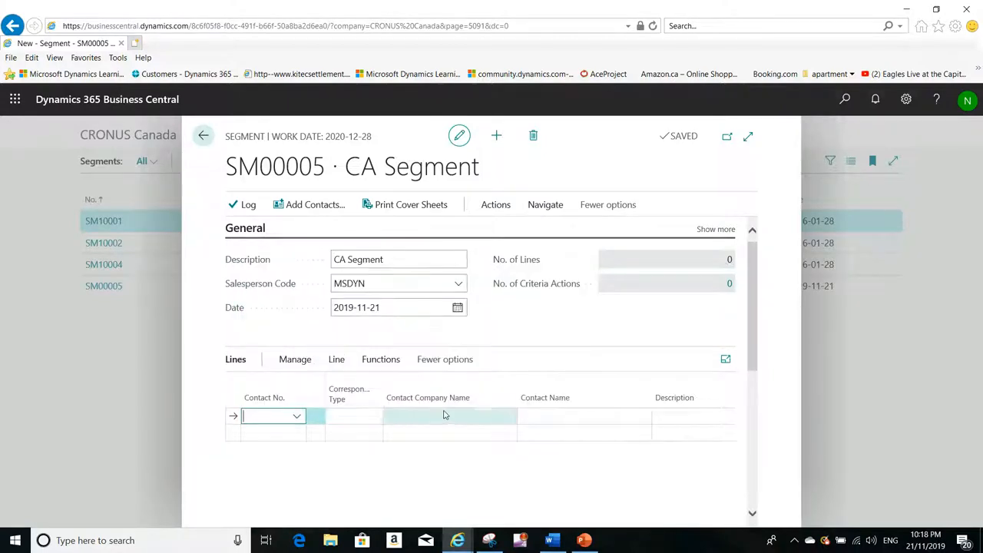
pyautogui.moveTo(666, 414)
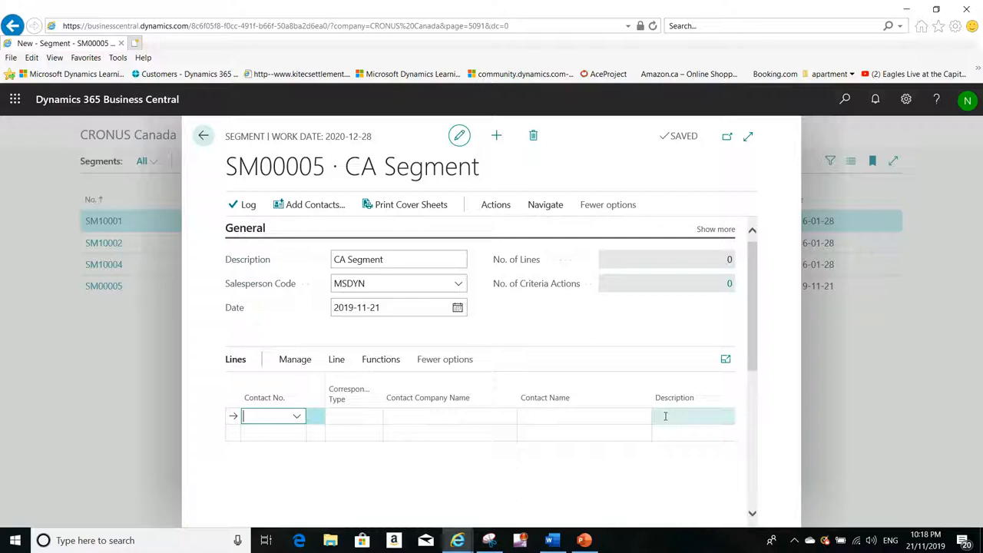
pyautogui.moveTo(314, 204)
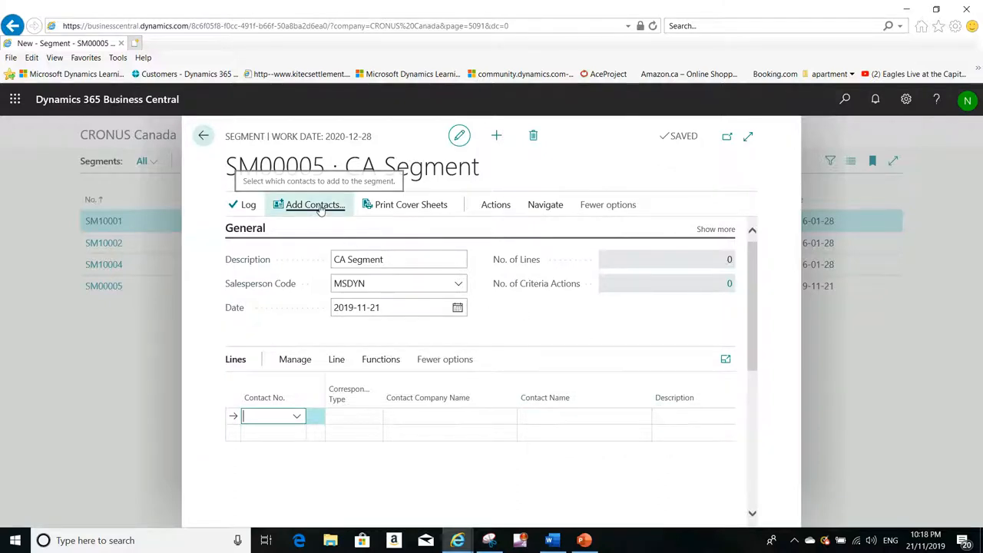
# Add all contacts with Country/Region Code CA to the segment, 26 lines.
pyautogui.click(310, 205)
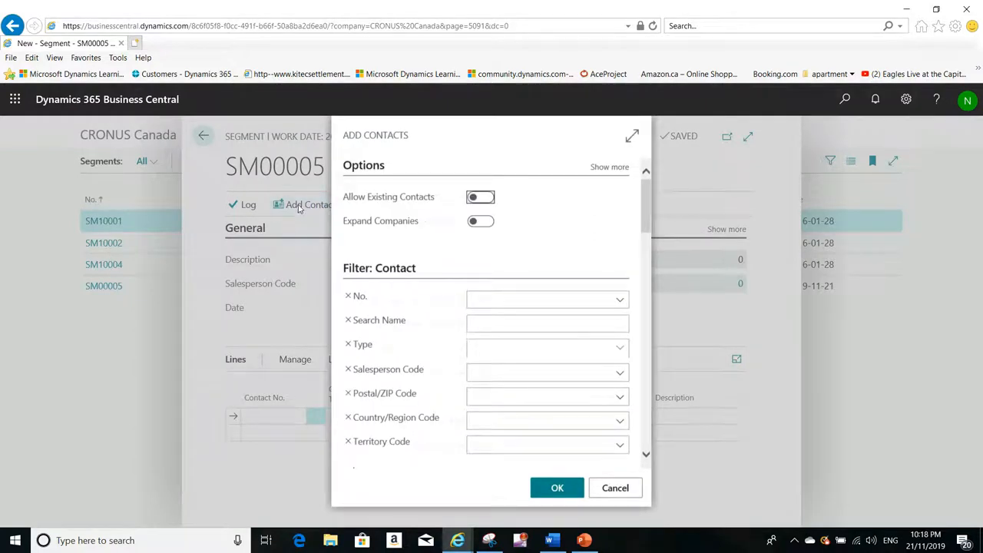
pyautogui.moveTo(355, 217)
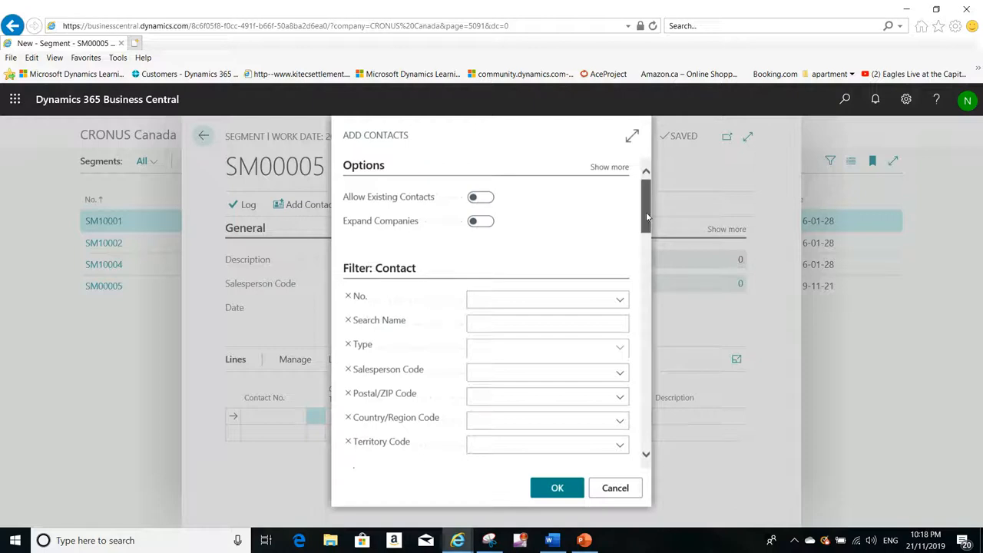
pyautogui.scroll(-3)
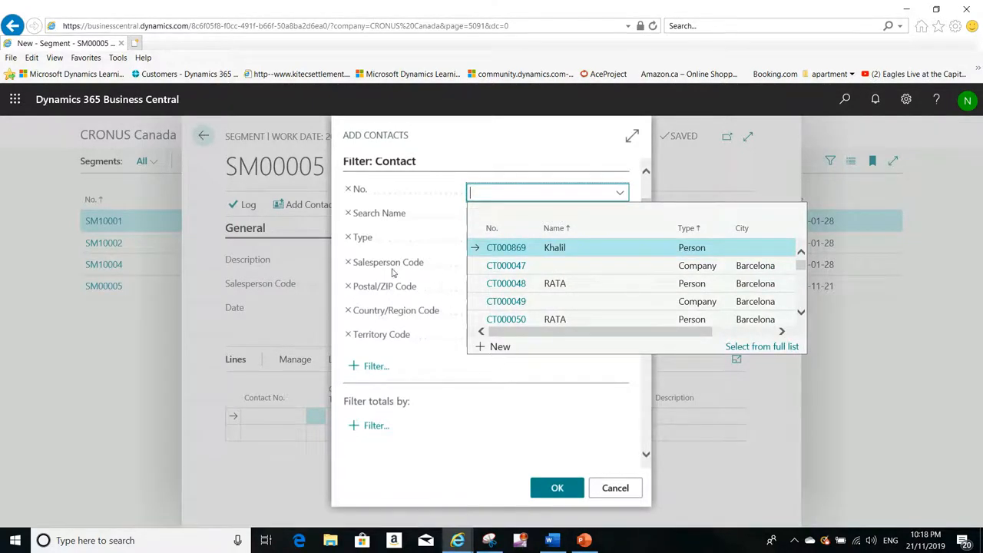
pyautogui.moveTo(426, 269)
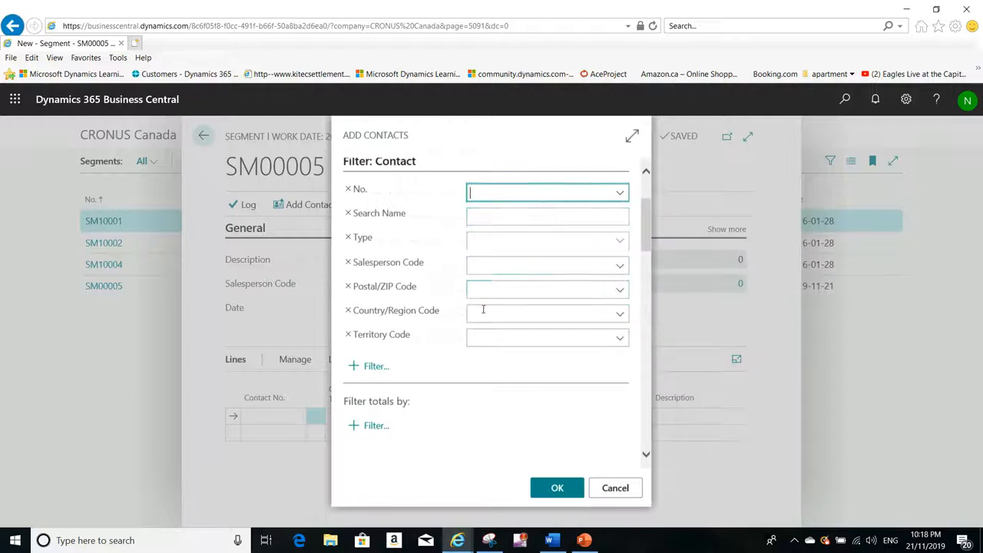
pyautogui.click(547, 313)
pyautogui.write('CA')
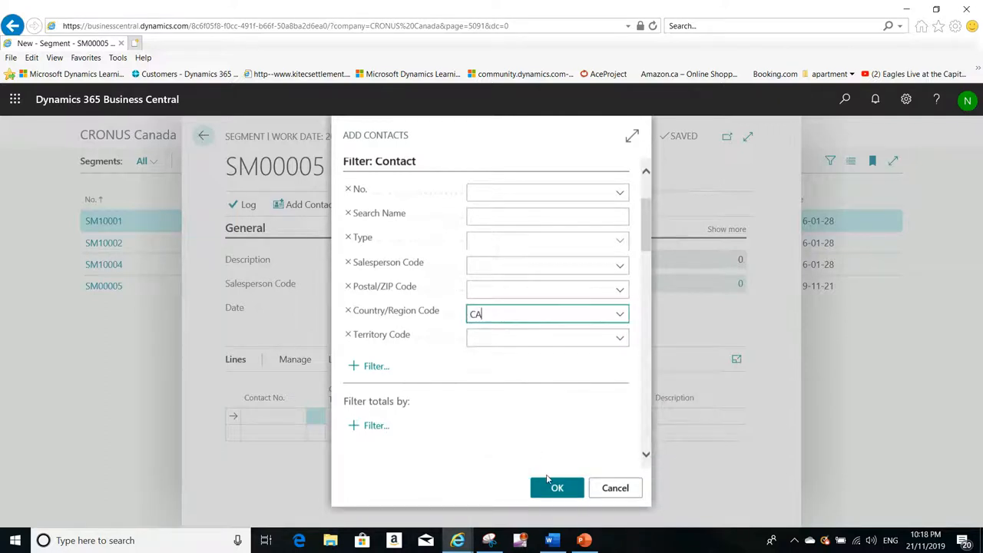
pyautogui.click(557, 488)
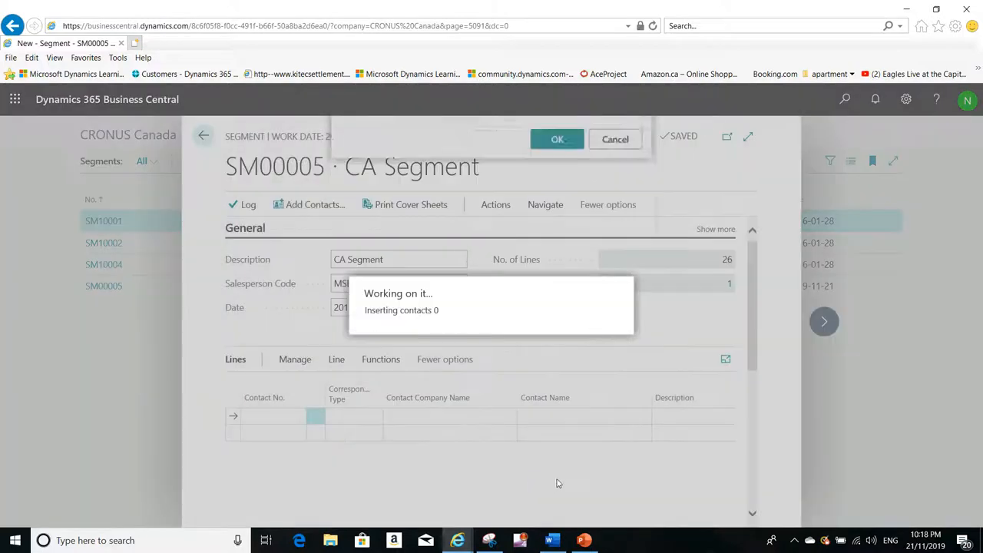
pyautogui.click(557, 139)
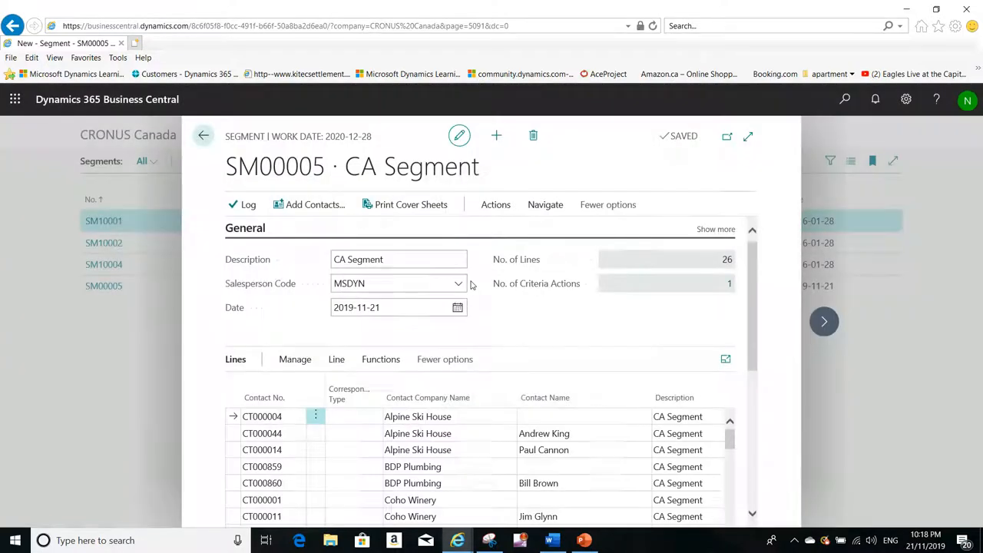
pyautogui.click(353, 416)
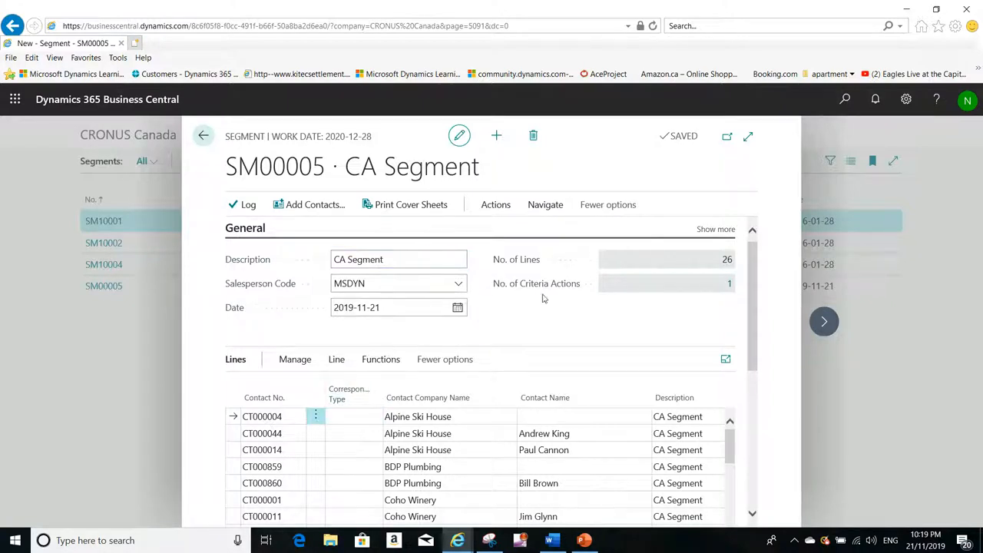
pyautogui.click(544, 433)
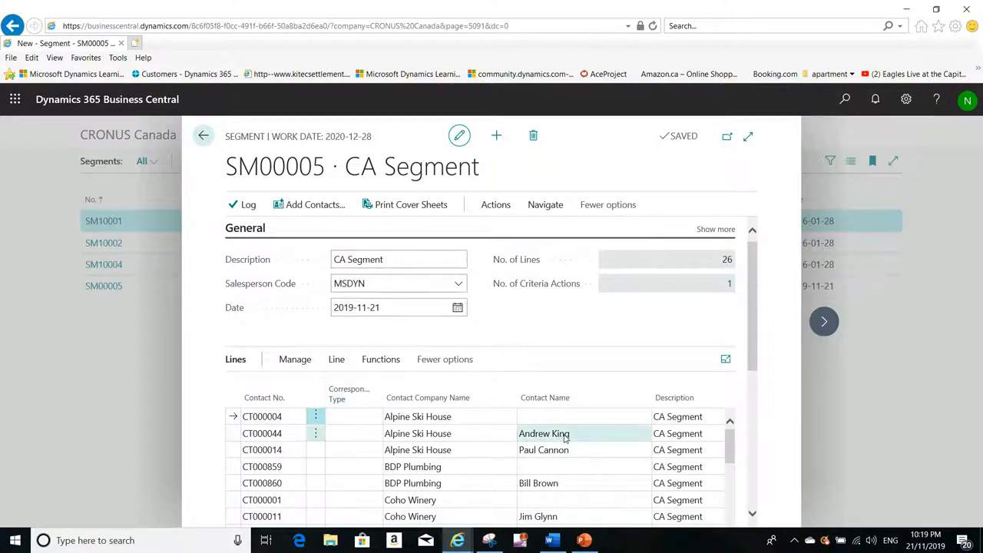
pyautogui.click(560, 434)
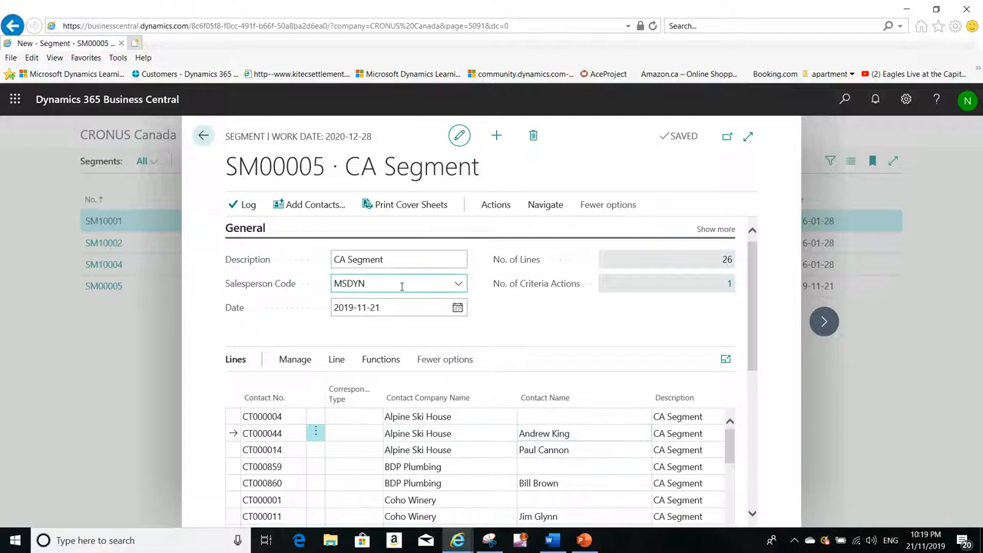
pyautogui.click(380, 358)
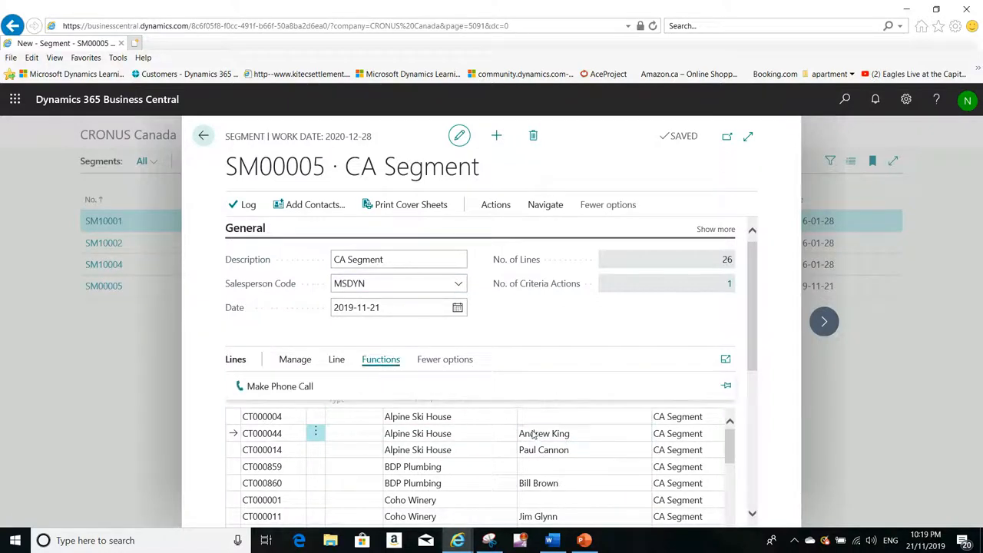
pyautogui.click(417, 433)
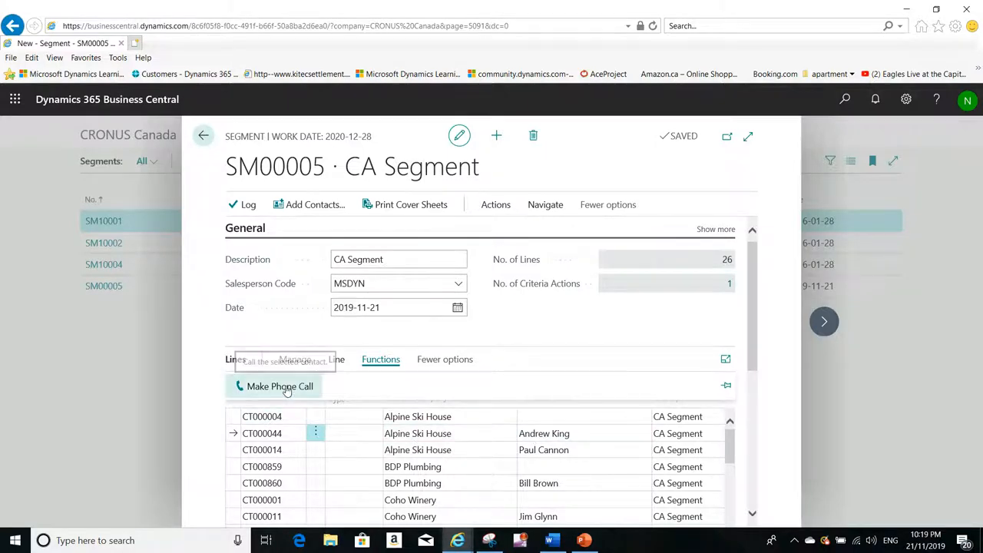
pyautogui.click(279, 385)
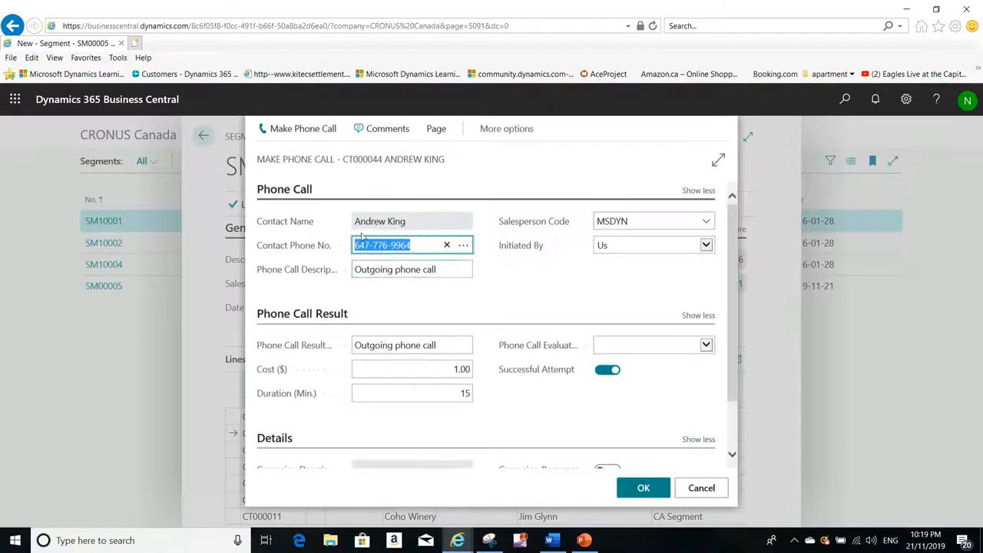
pyautogui.moveTo(302, 128)
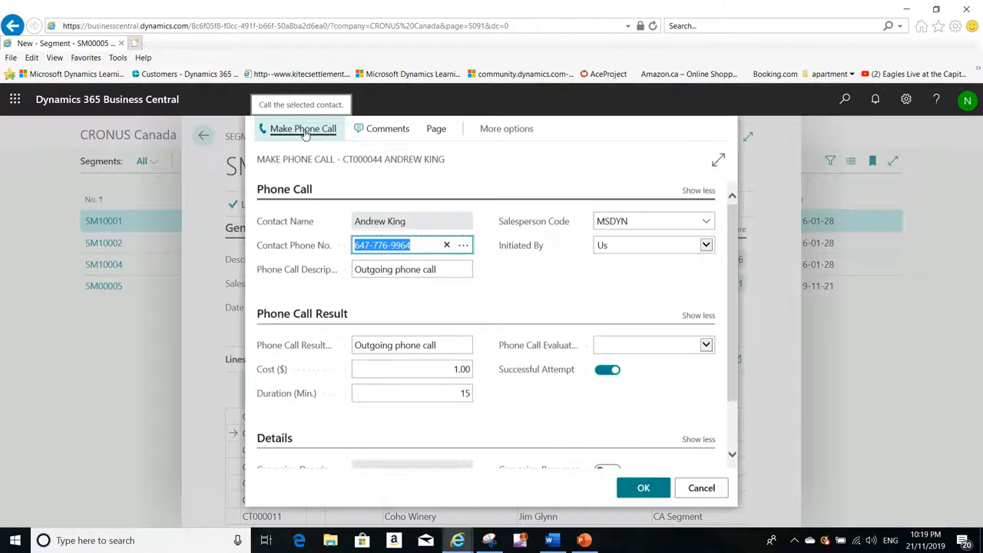
pyautogui.moveTo(137, 113)
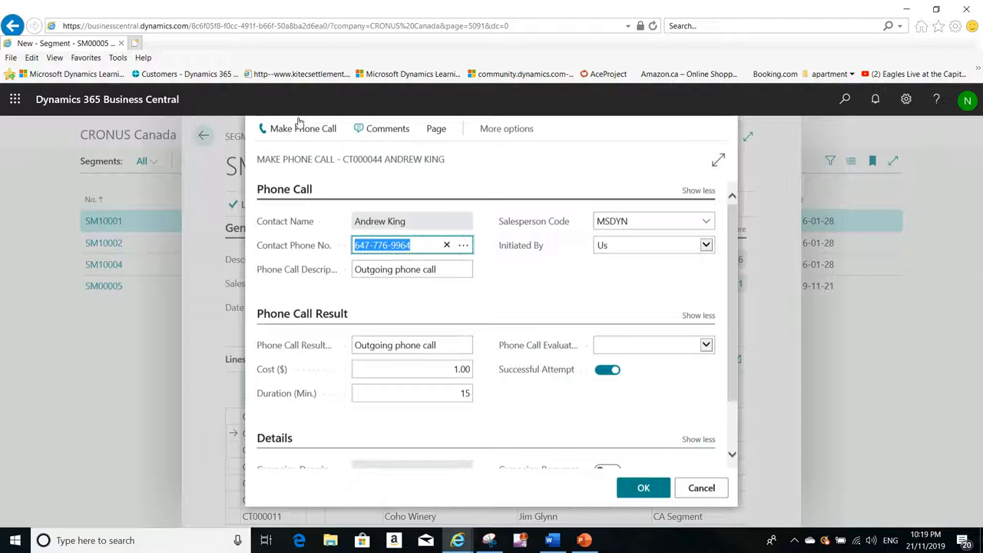
pyautogui.moveTo(351, 284)
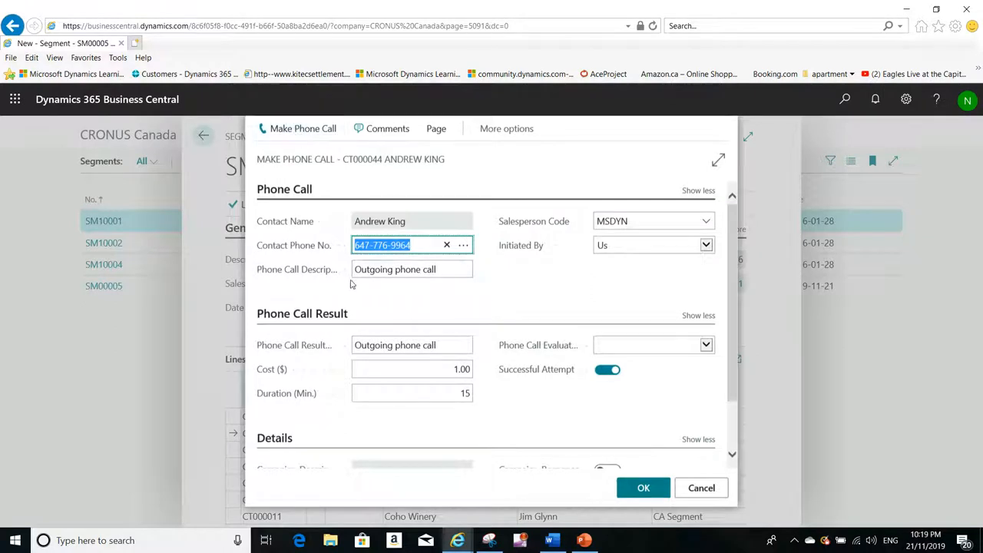
pyautogui.moveTo(303, 128)
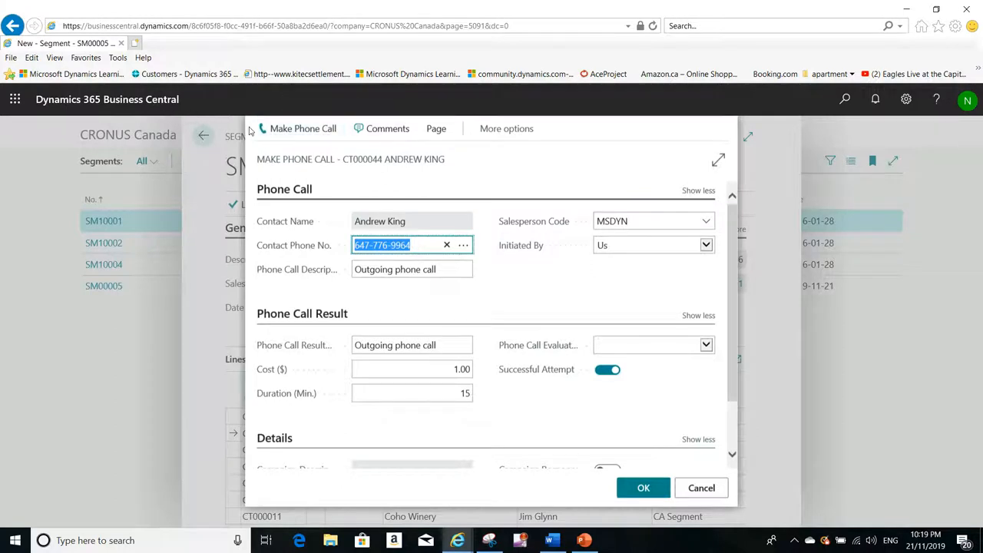
pyautogui.moveTo(382, 246)
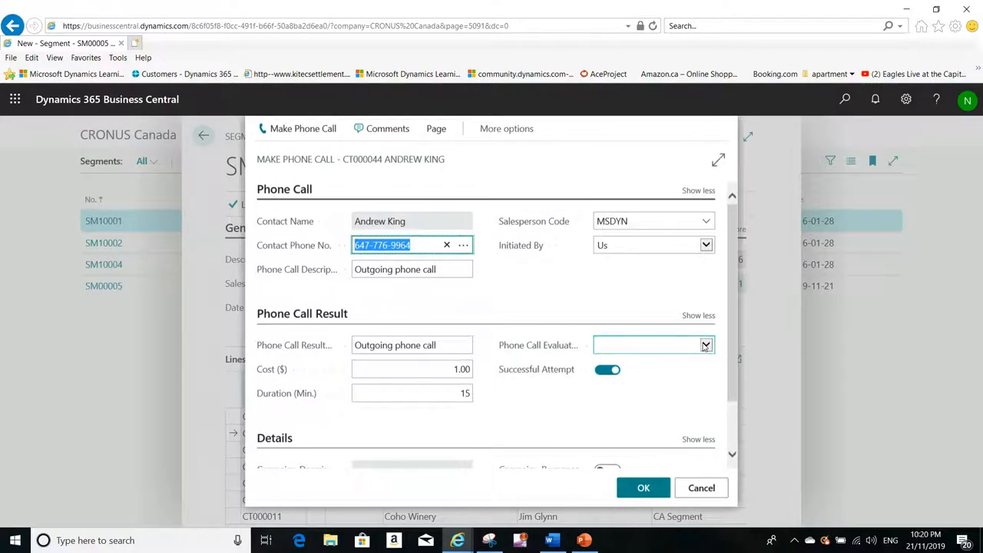
pyautogui.click(704, 345)
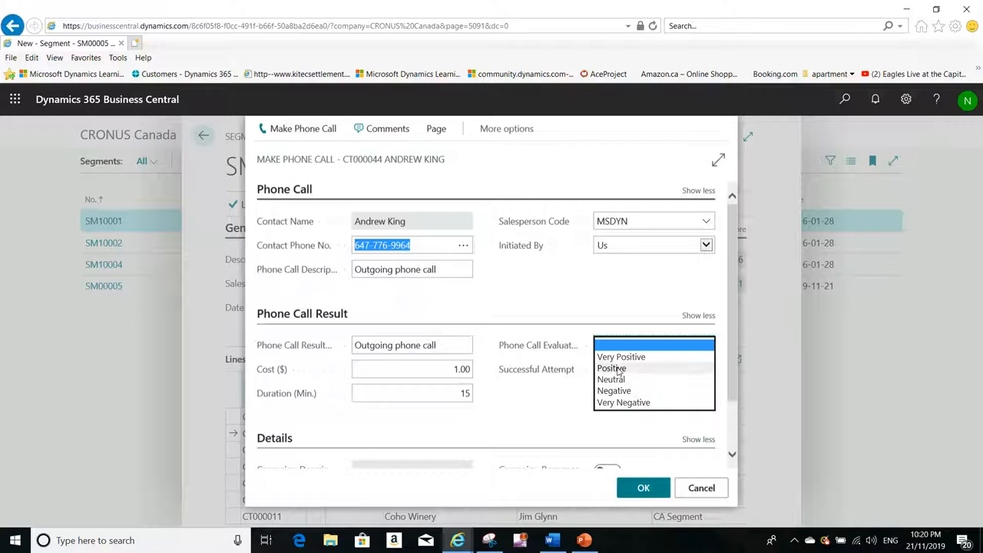
pyautogui.click(611, 368)
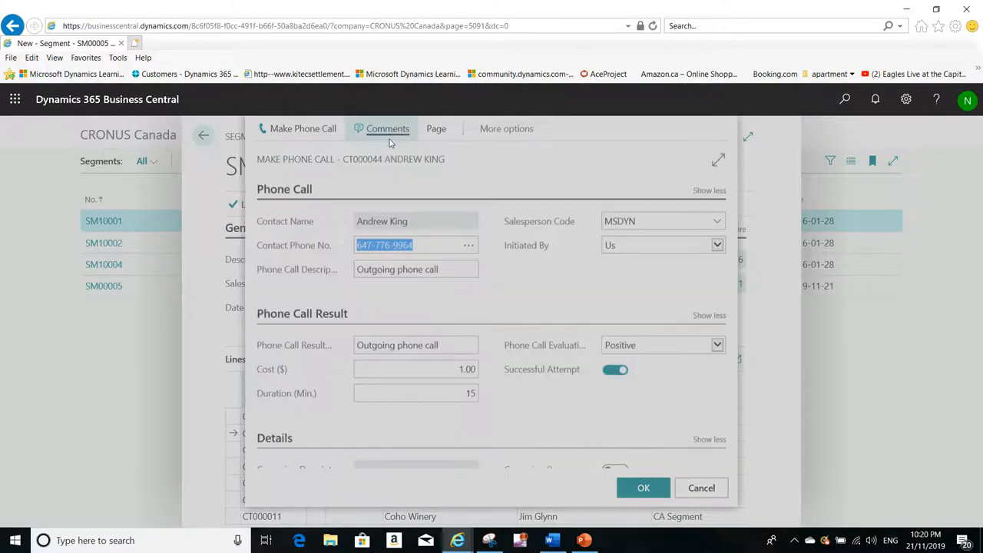
pyautogui.click(387, 128)
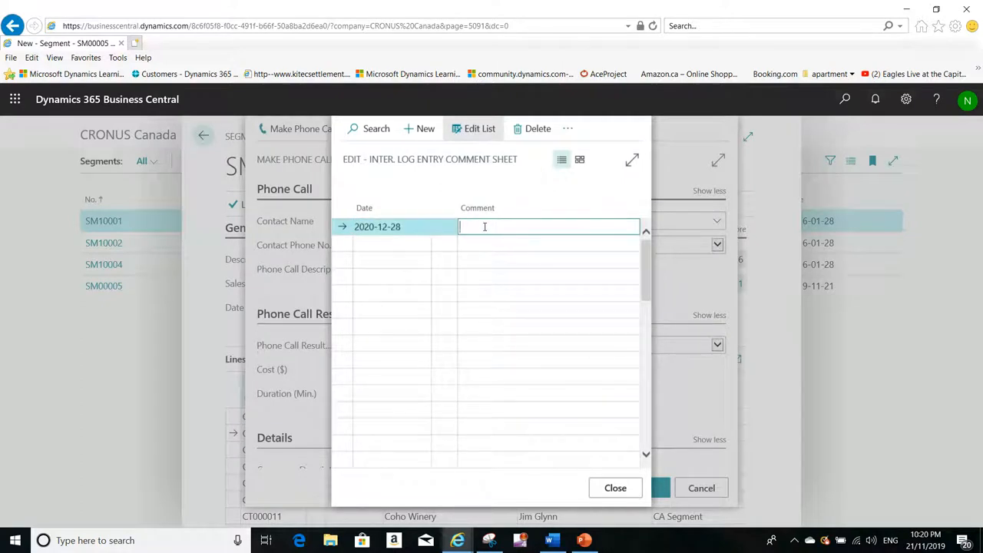
# Add the comment 'he will call later tomorrow' and close the sheet.
pyautogui.write('he')
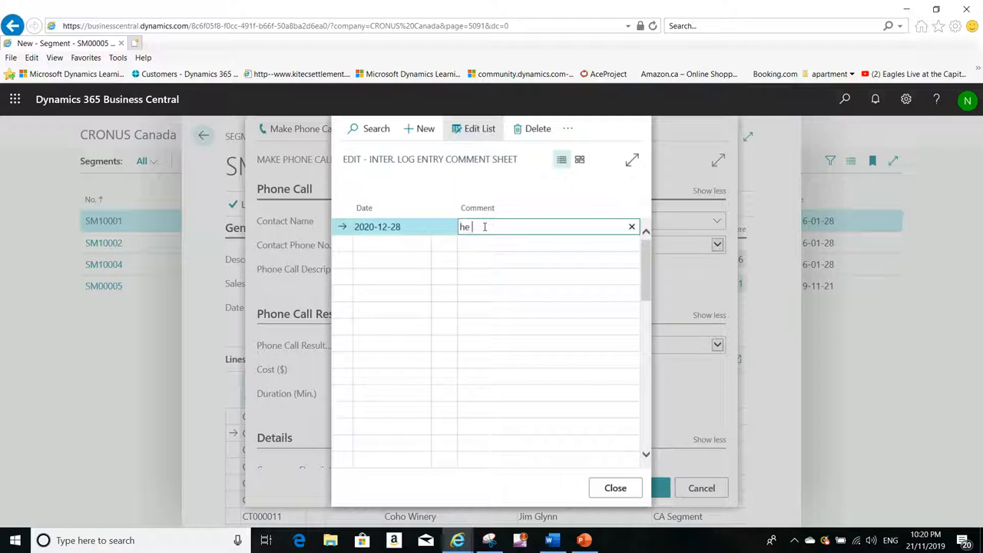
pyautogui.write('will c')
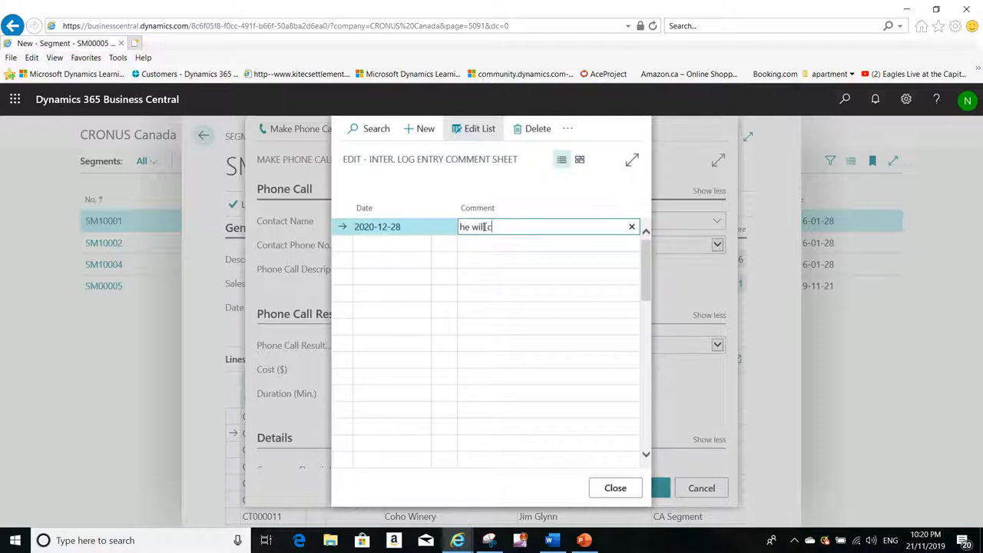
pyautogui.write('all later tomo')
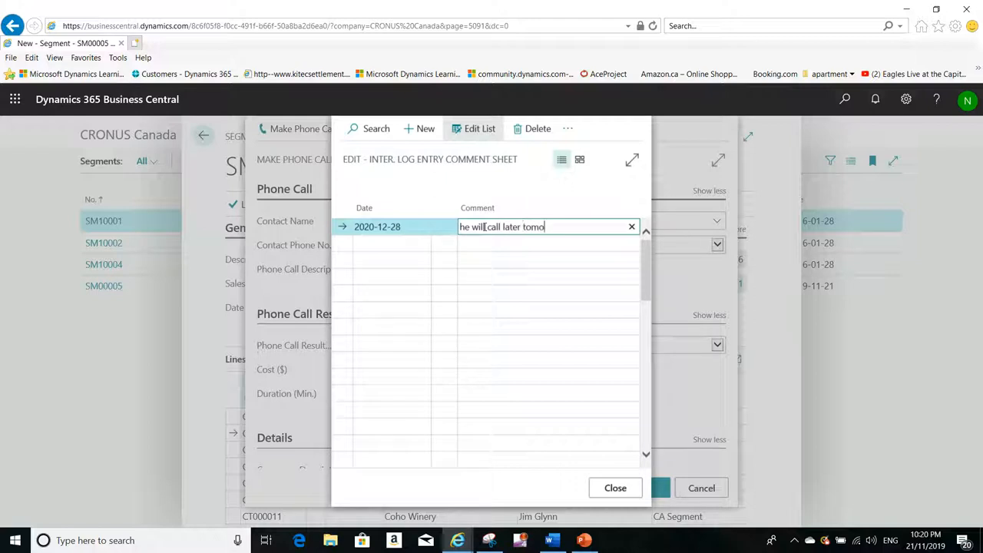
pyautogui.write('rrow')
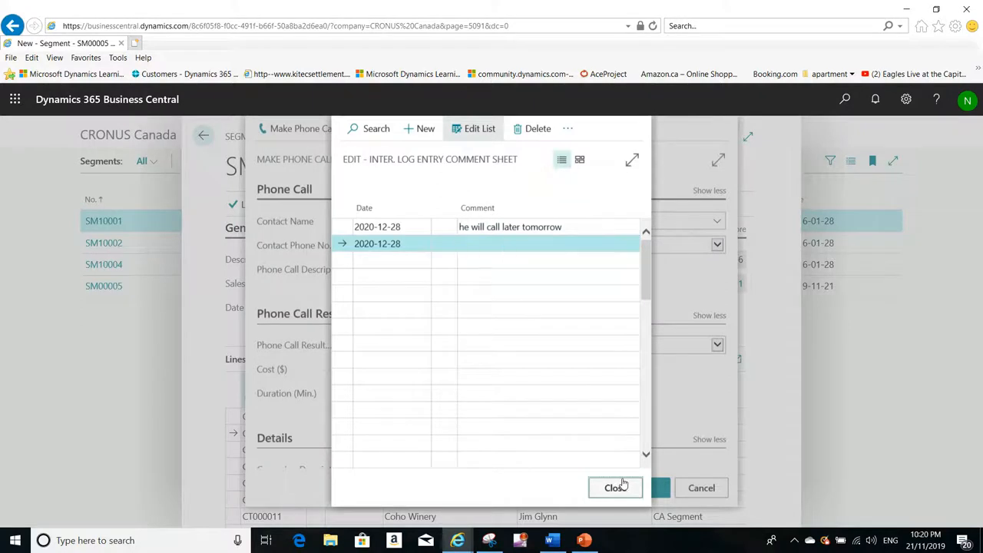
pyautogui.click(615, 488)
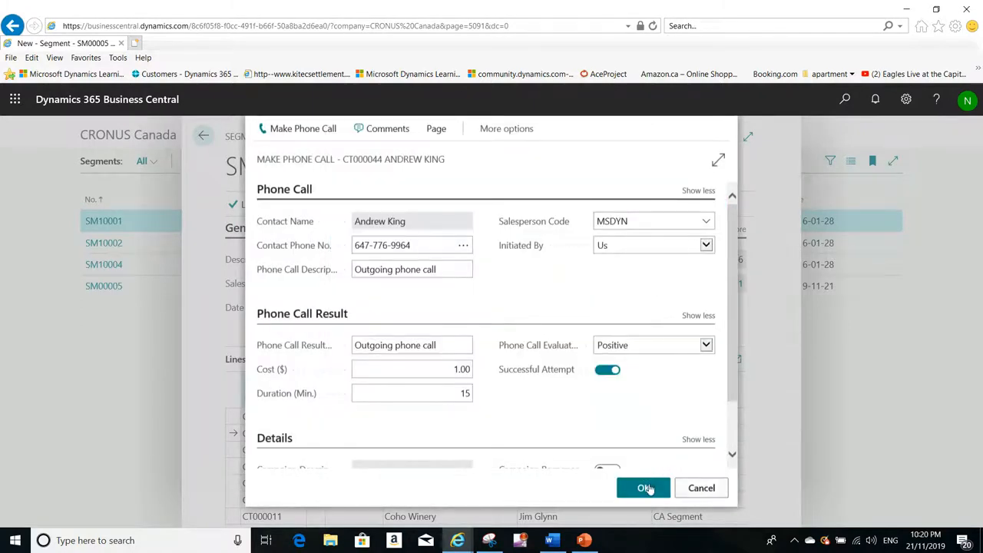
pyautogui.click(644, 488)
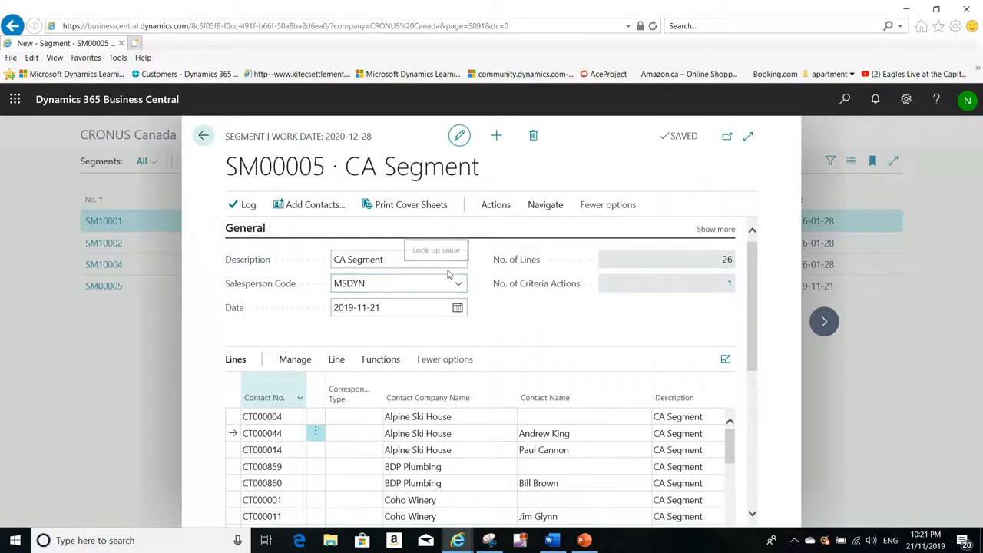
pyautogui.moveTo(484, 274)
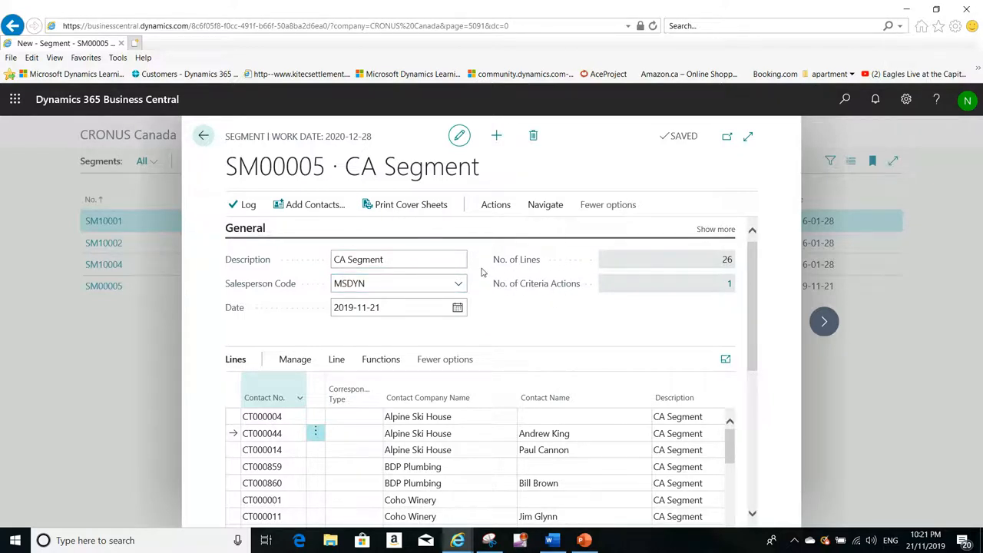
pyautogui.moveTo(516, 259)
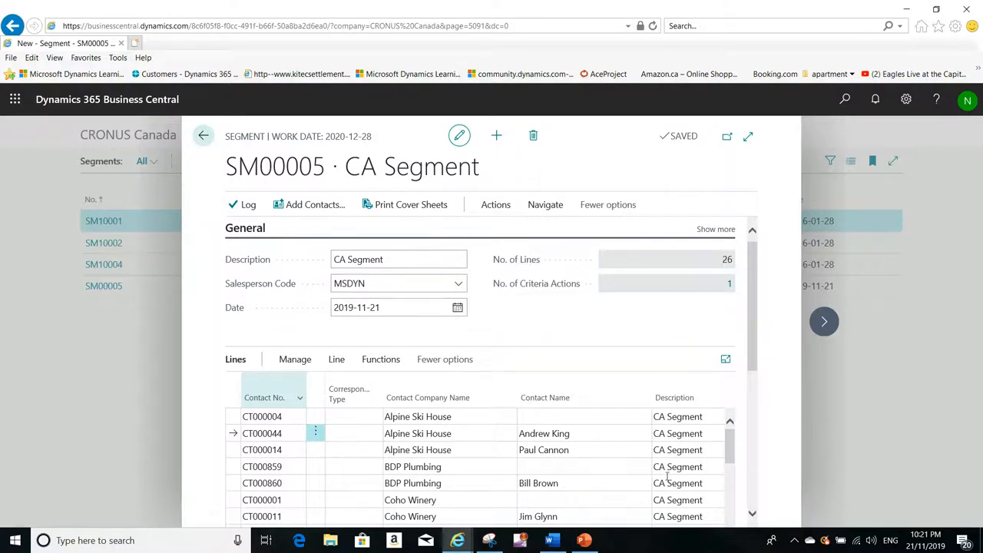
pyautogui.click(418, 416)
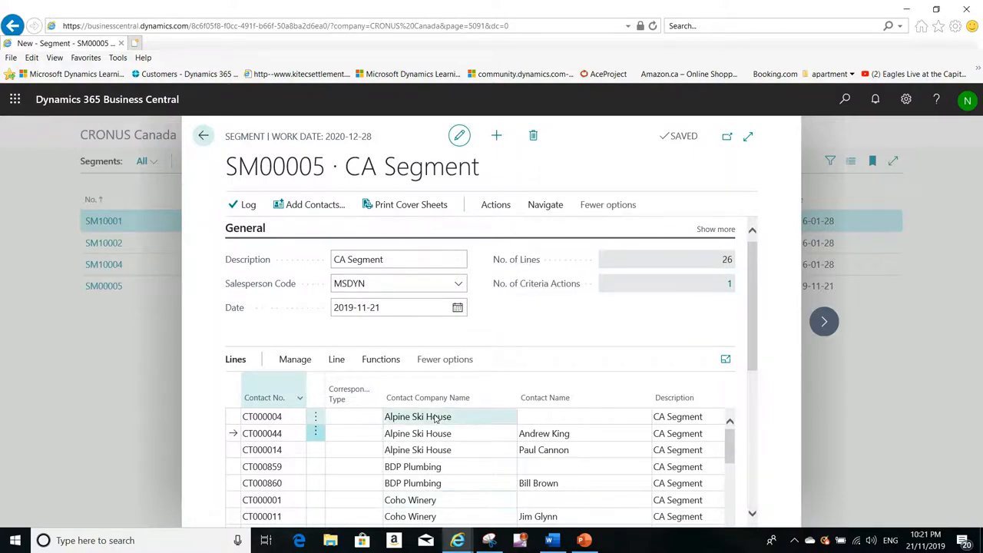
pyautogui.click(417, 433)
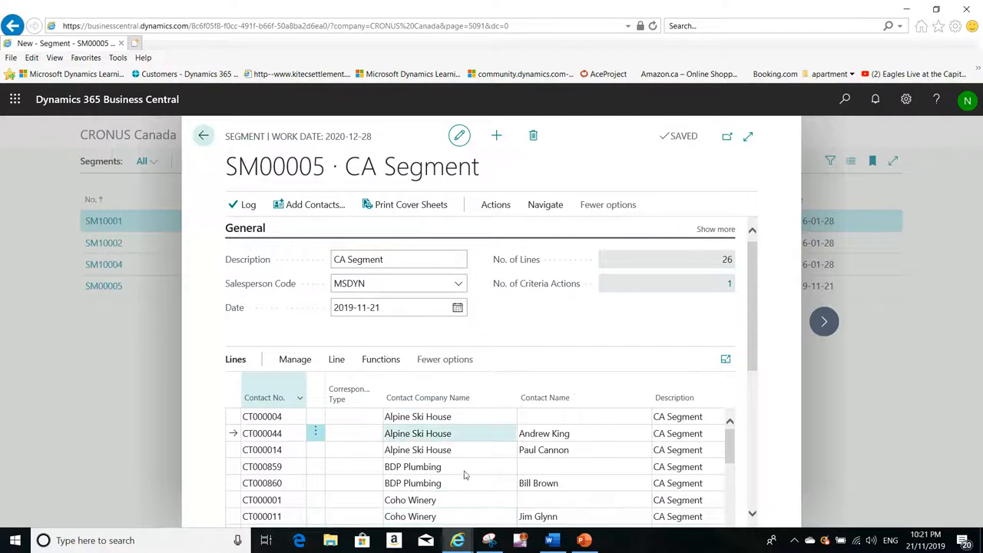
pyautogui.click(417, 416)
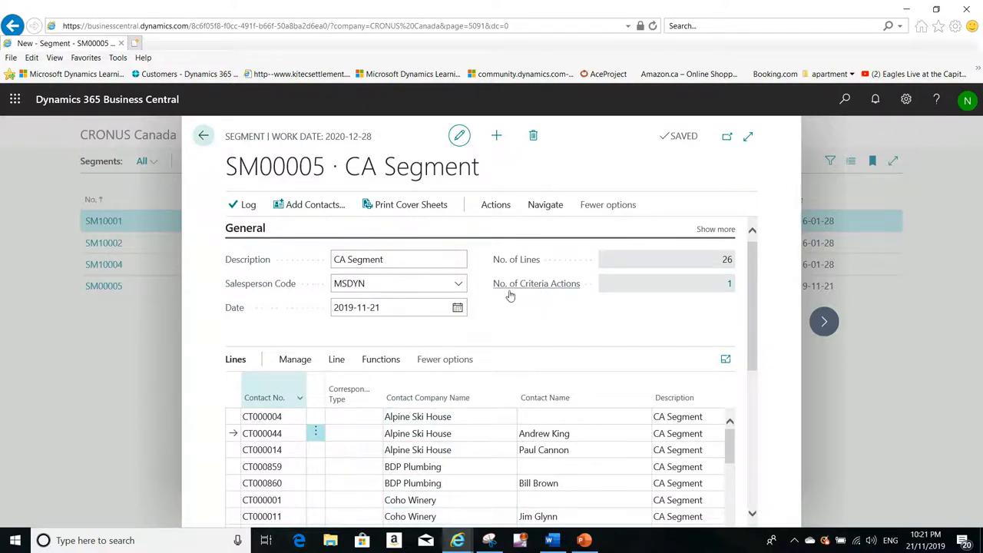
pyautogui.moveTo(733, 286)
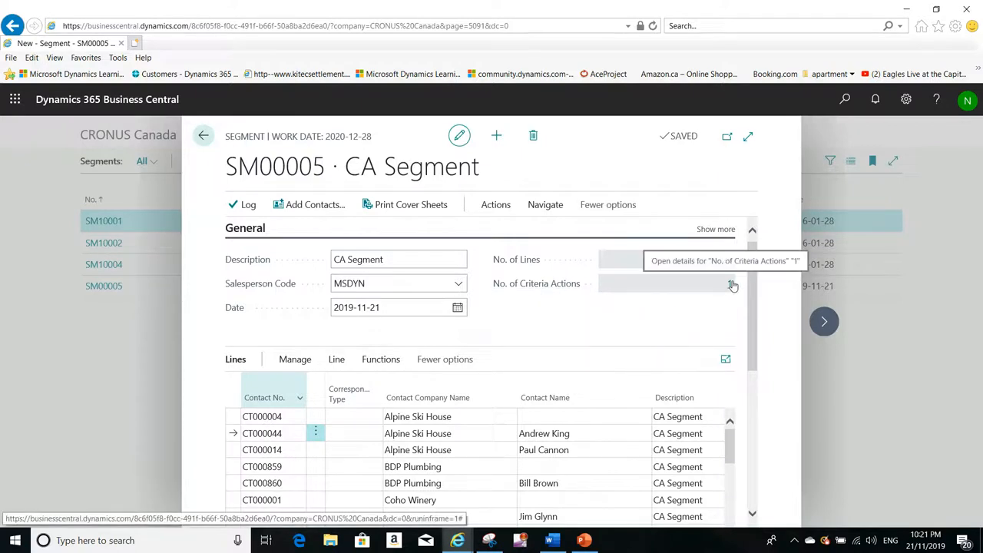
pyautogui.click(730, 284)
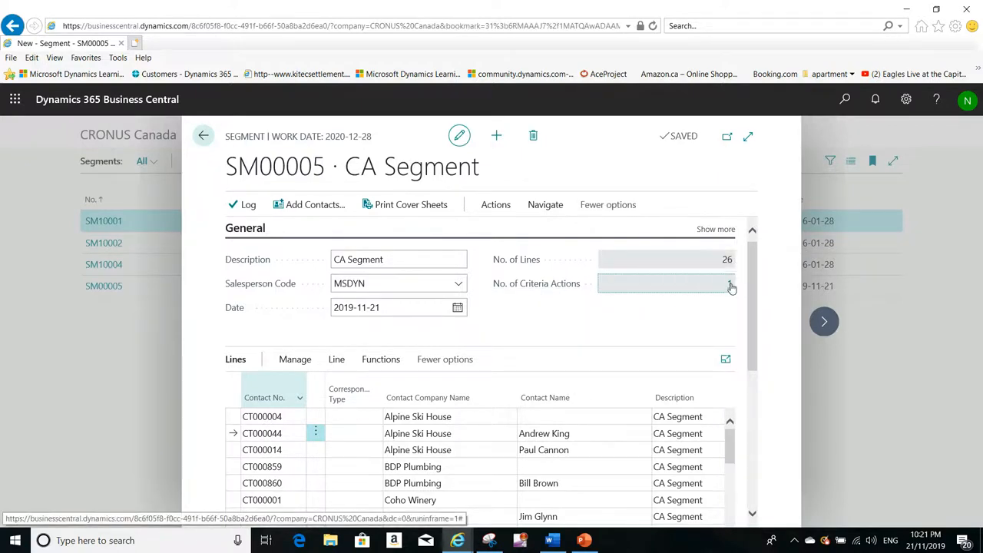